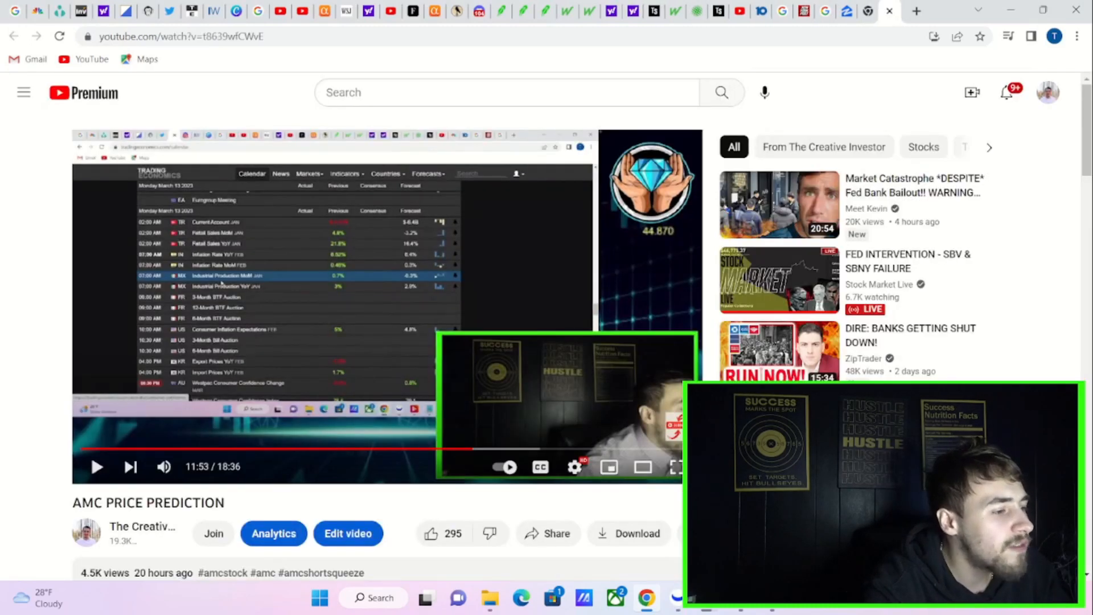
- Expand the AMC PRICE PREDICTION video to full screen on its economic calendar footage
{"action": "left_click", "coordinate": [673, 467]}
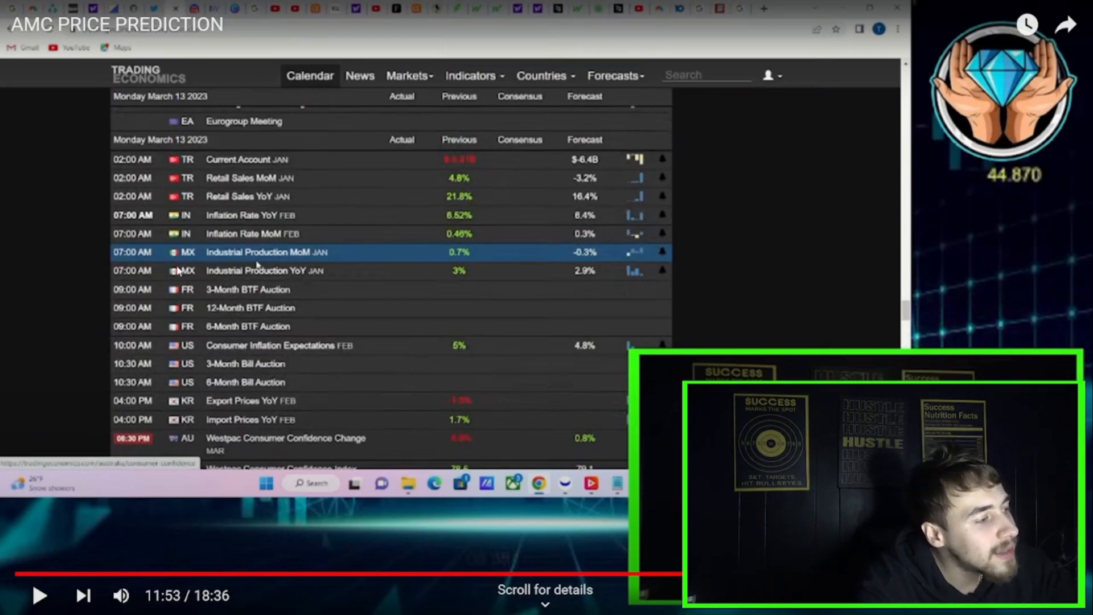
{"action": "mouse_move", "coordinate": [216, 388]}
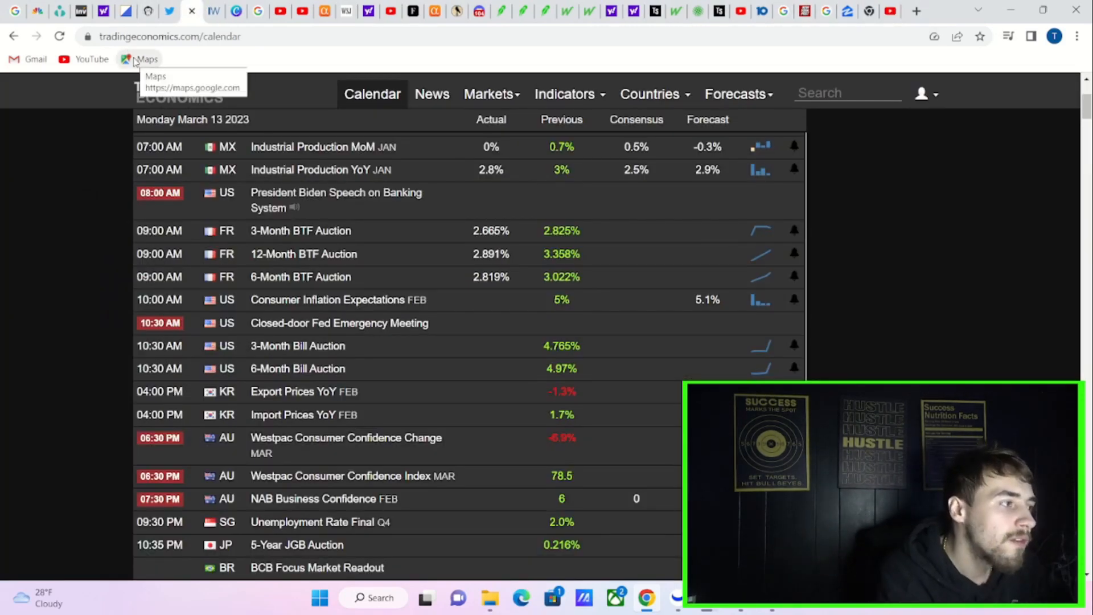
{"action": "mouse_move", "coordinate": [188, 277]}
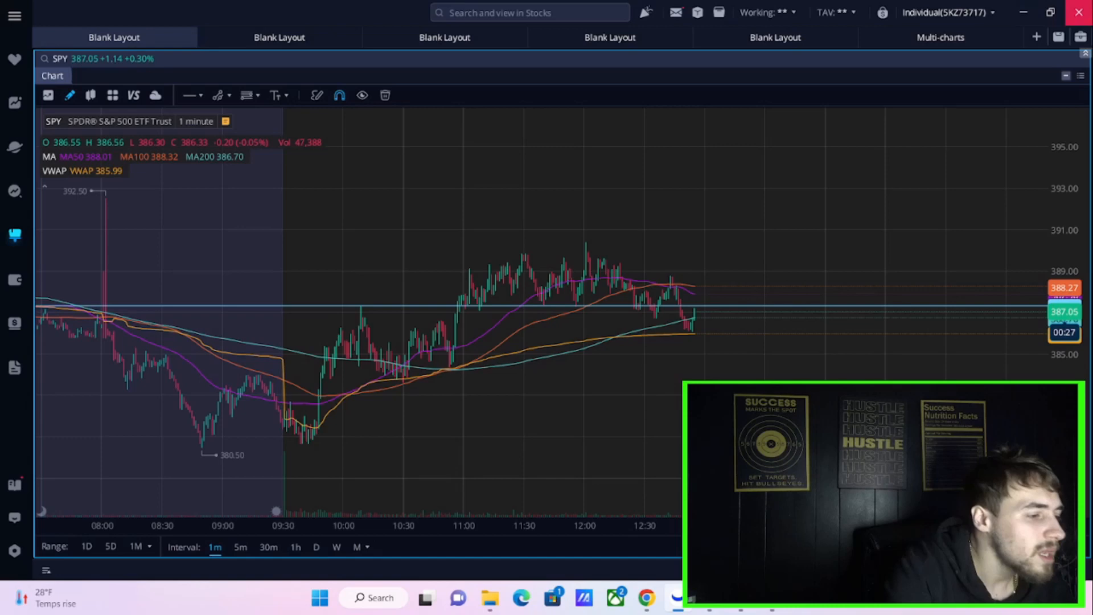
- Return to the Ortex SPY options page with option chain and flow data
{"action": "left_click", "coordinate": [647, 598]}
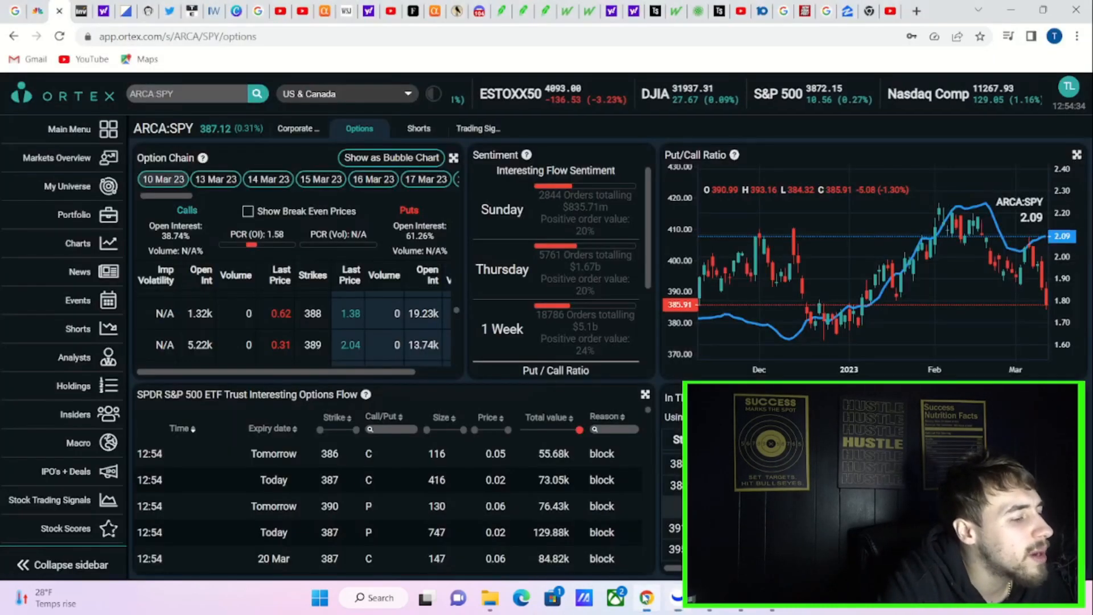
{"action": "mouse_move", "coordinate": [456, 151]}
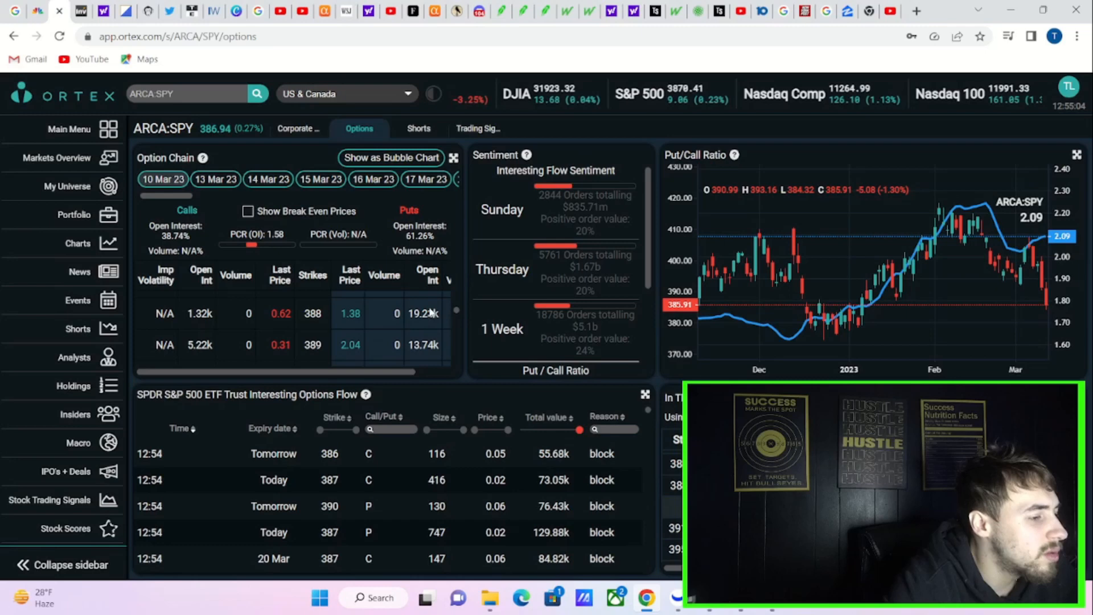
- Surface the ~$12m June 380 put blocks, then return the flow list to the latest 12:55 trades
{"action": "left_click", "coordinate": [59, 37]}
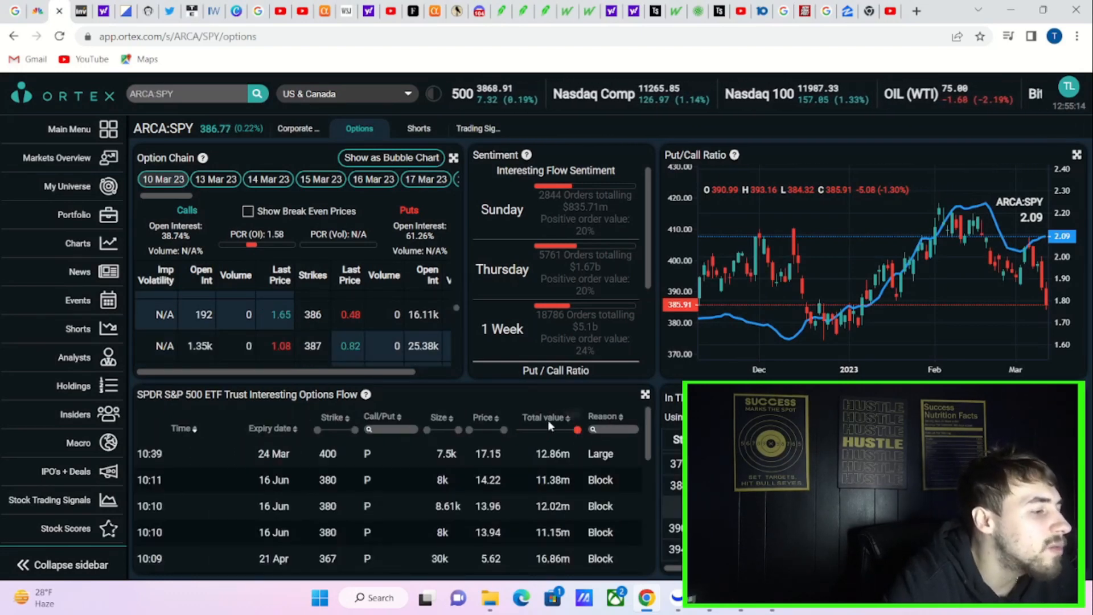
{"action": "scroll", "scroll_direction": "down", "scroll_amount": 3}
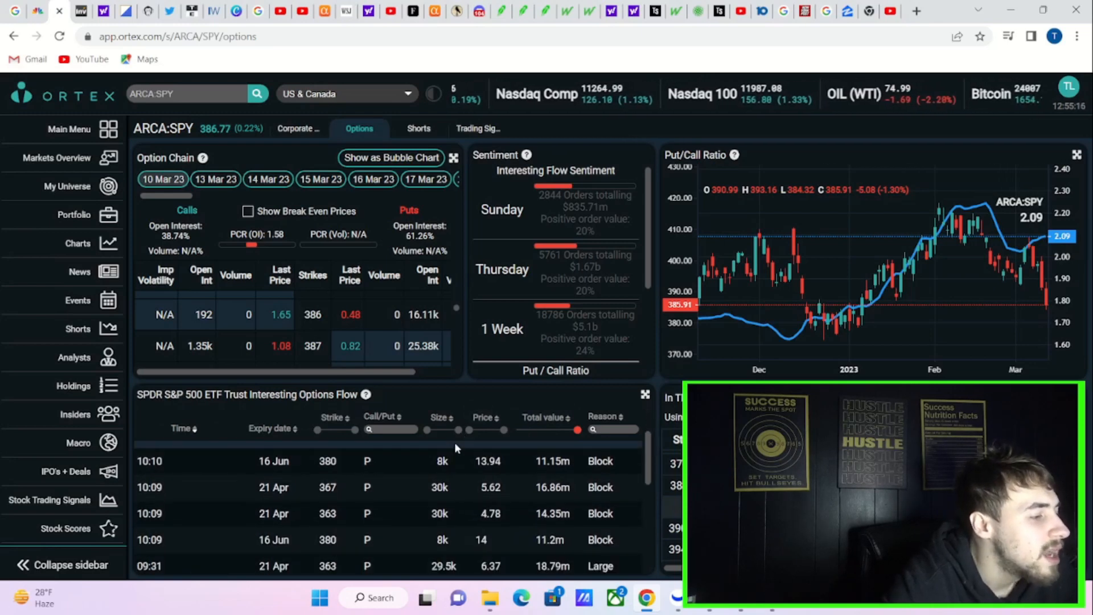
{"action": "scroll", "scroll_direction": "down", "scroll_amount": 3}
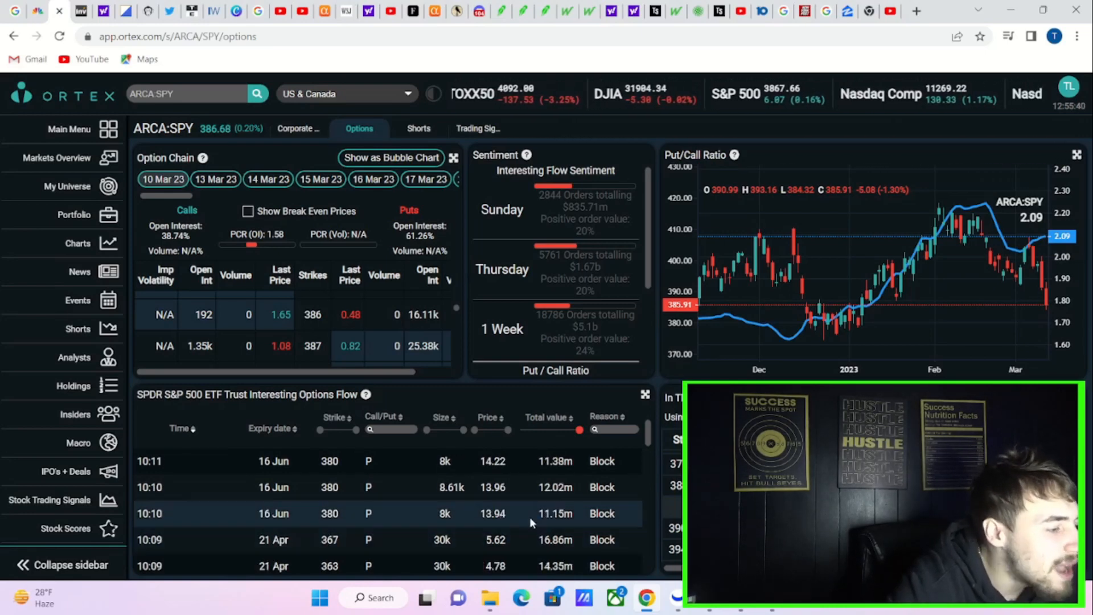
{"action": "mouse_move", "coordinate": [300, 502]}
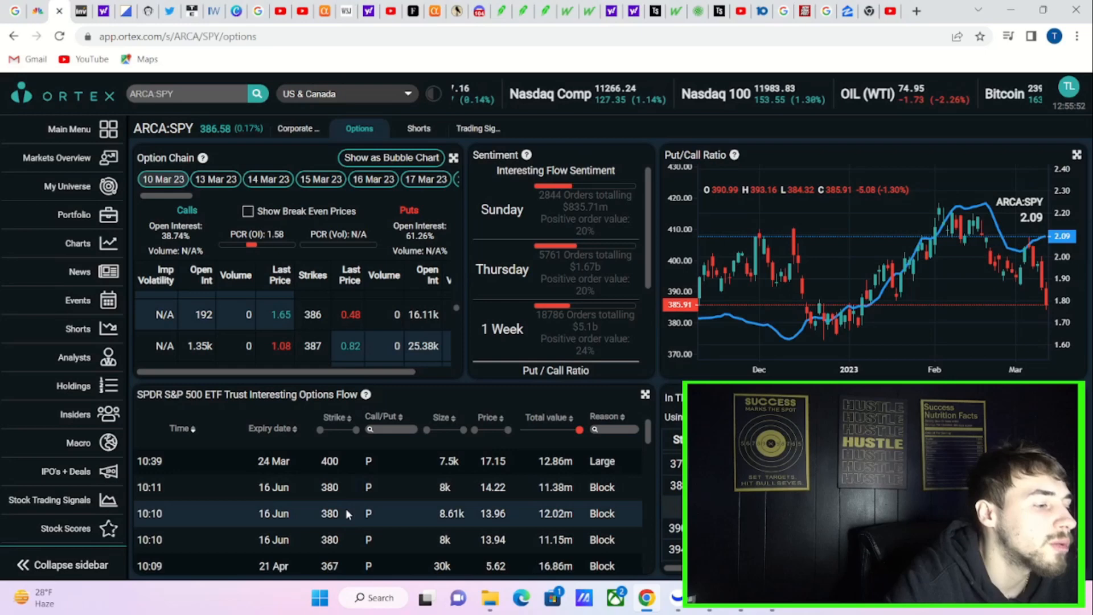
{"action": "mouse_move", "coordinate": [408, 521]}
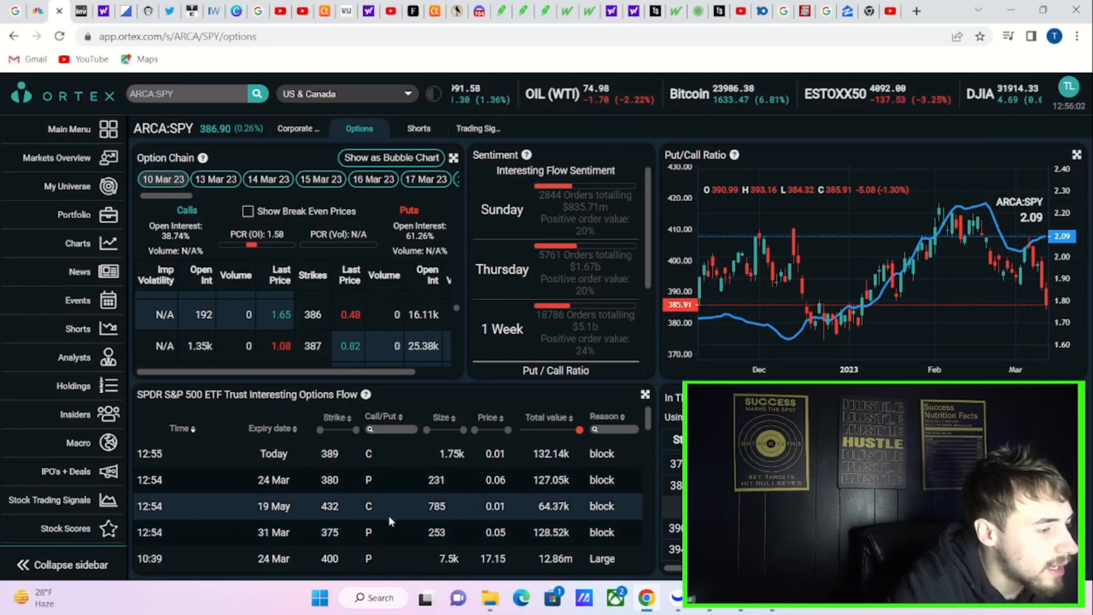
{"action": "scroll", "scroll_direction": "down", "scroll_amount": 3}
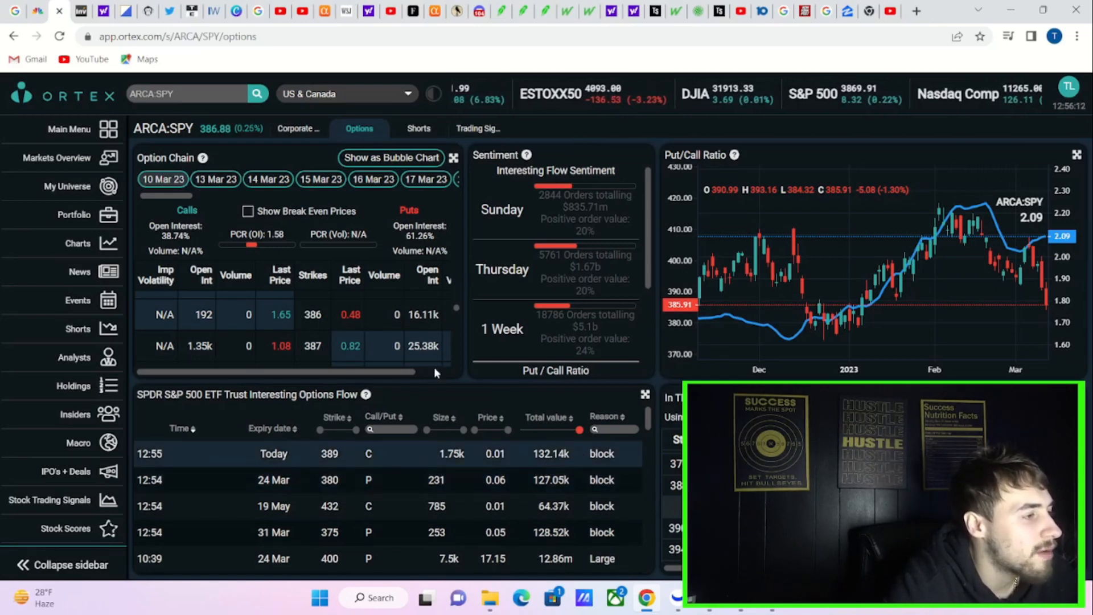
{"action": "mouse_move", "coordinate": [537, 234]}
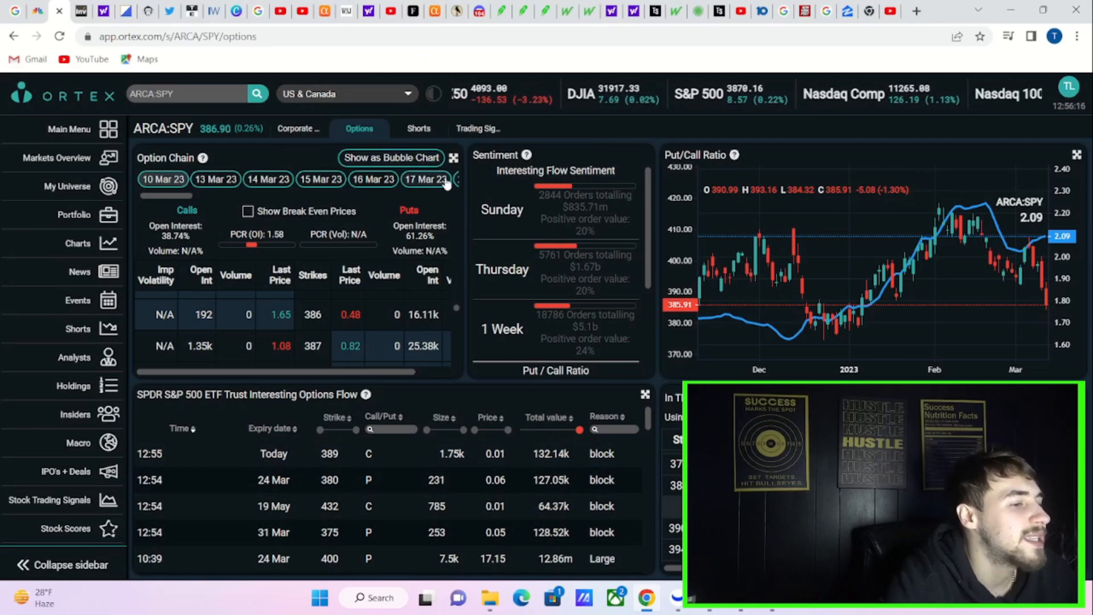
{"action": "mouse_move", "coordinate": [797, 338]}
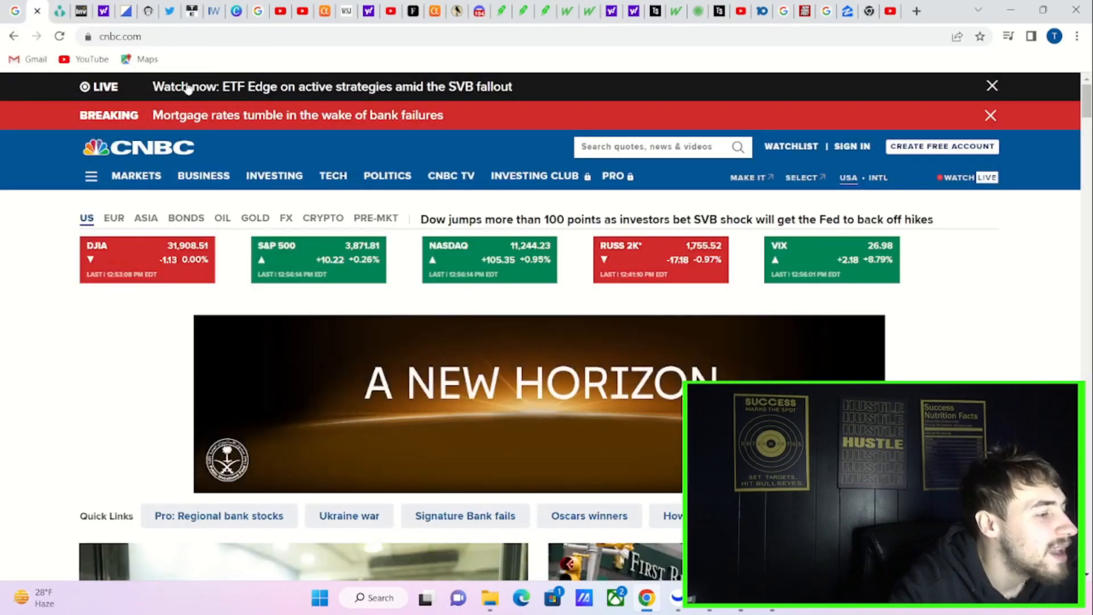
- Scroll the CNBC homepage past Signature Bank to the regional bank and 2-year Treasury yield headlines
{"action": "scroll", "scroll_direction": "down", "scroll_amount": 3}
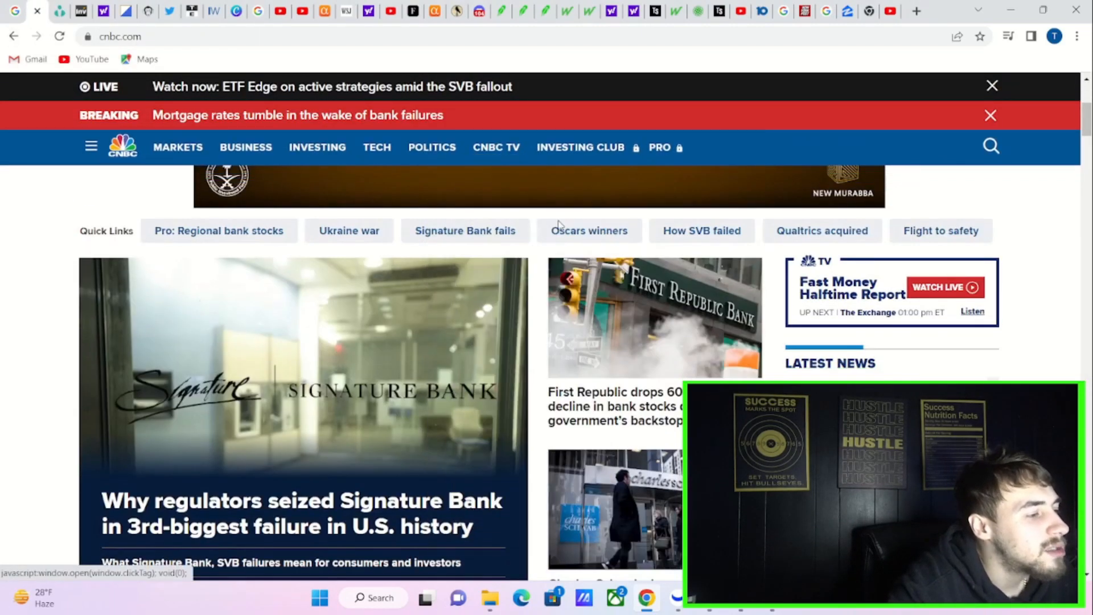
{"action": "scroll", "scroll_direction": "down", "scroll_amount": 3}
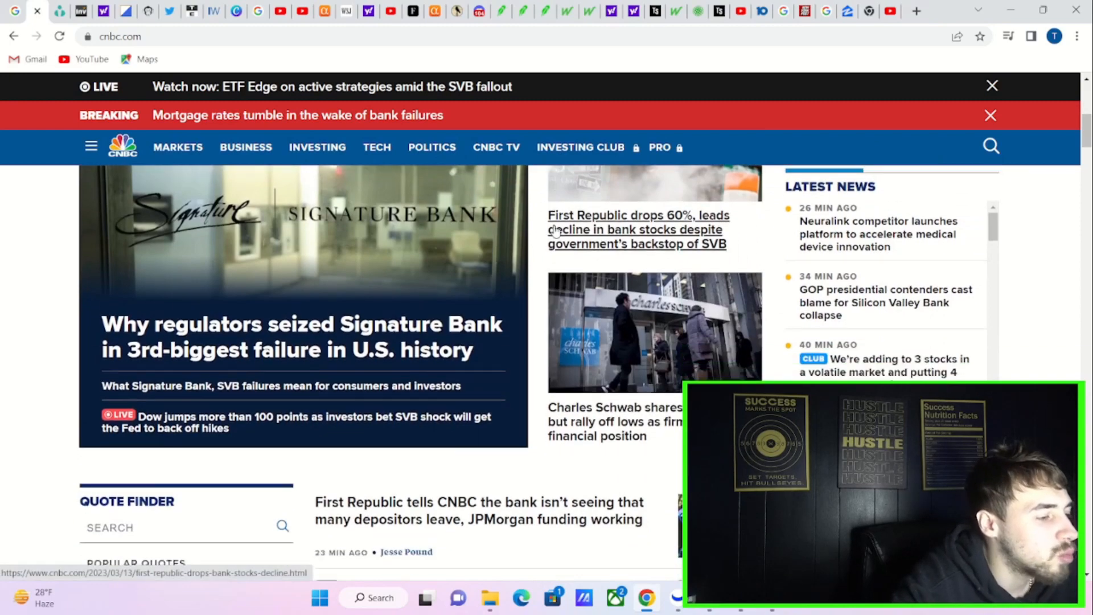
{"action": "scroll", "scroll_direction": "down", "scroll_amount": 3}
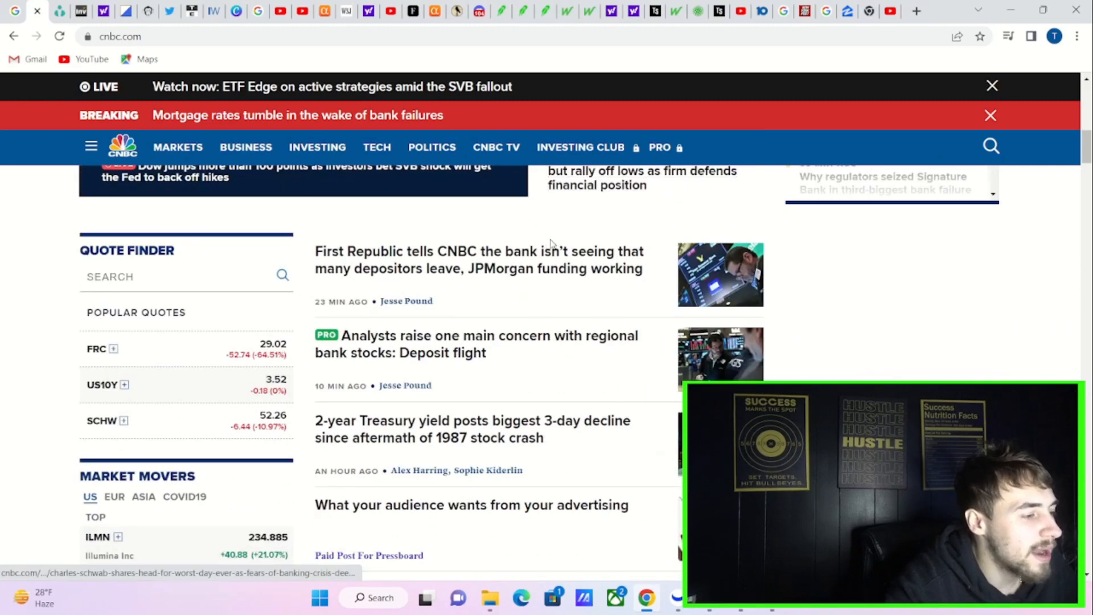
{"action": "scroll", "scroll_direction": "down", "scroll_amount": 3}
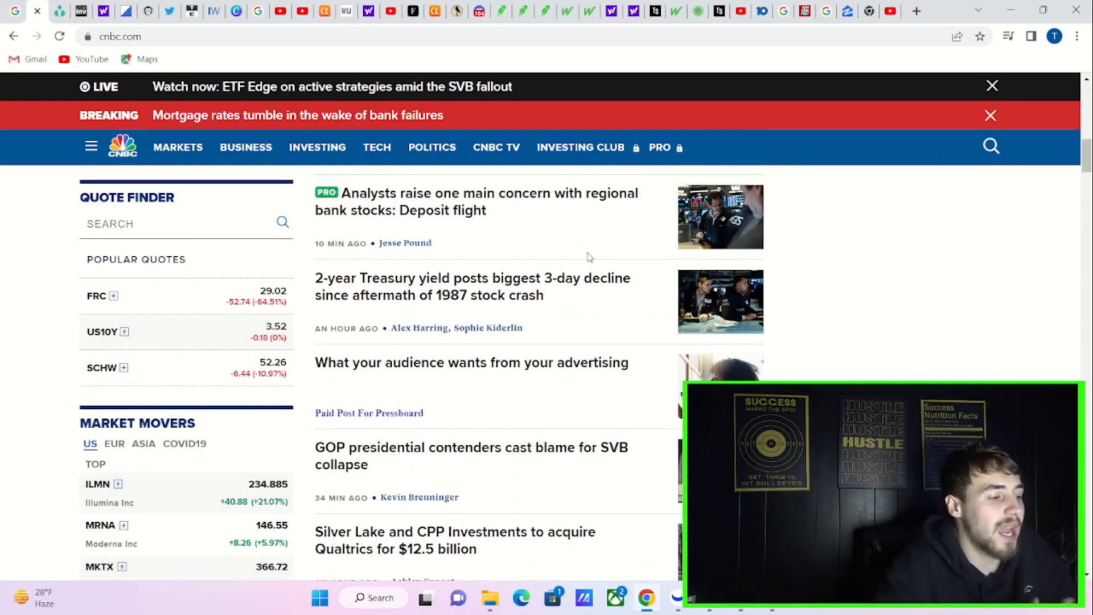